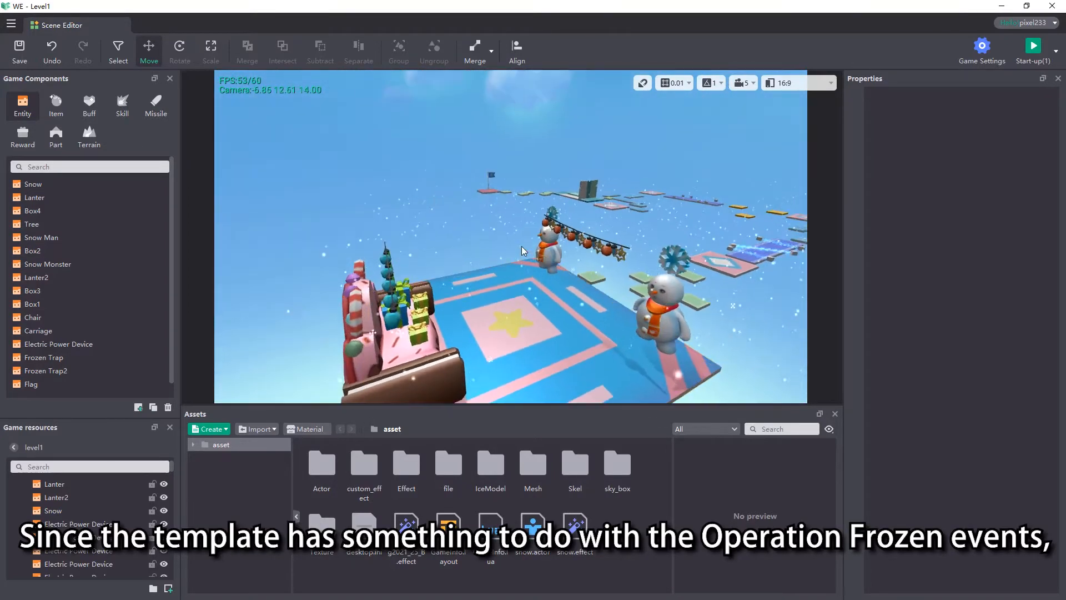
Select the Chair entity to show its position, orientation and size properties.
click(664, 316)
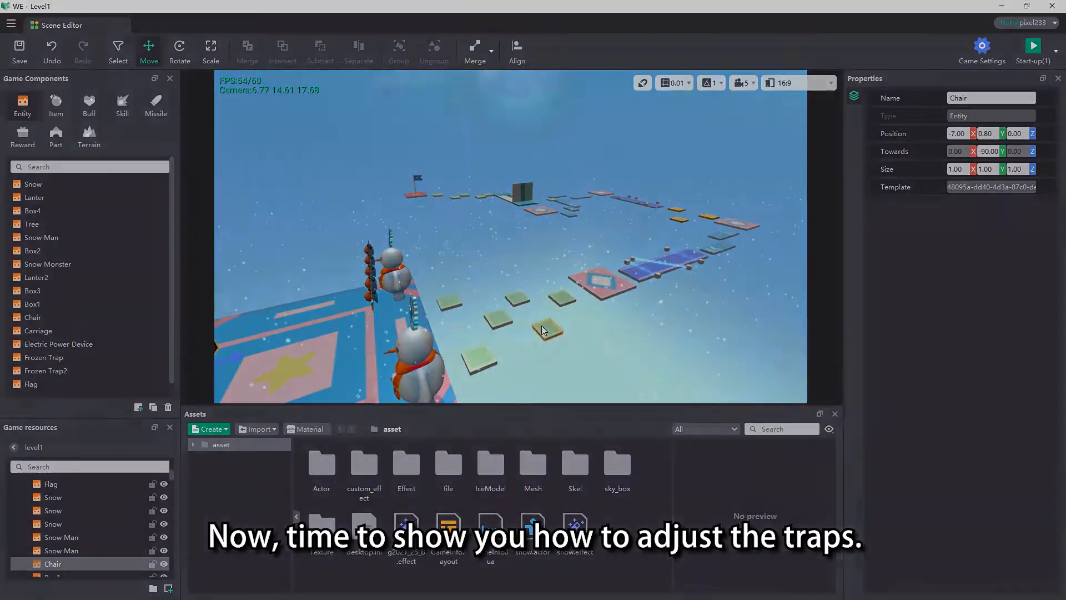
Set the arrow-marked conveyor part's Velocity X to 3.00.
click(1032, 45)
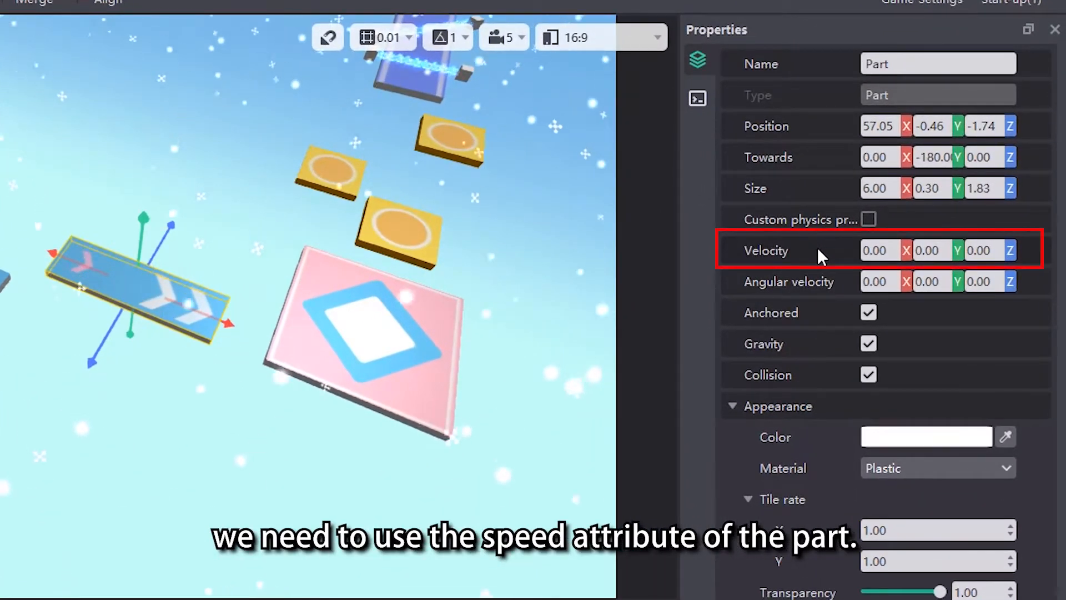
click(879, 251)
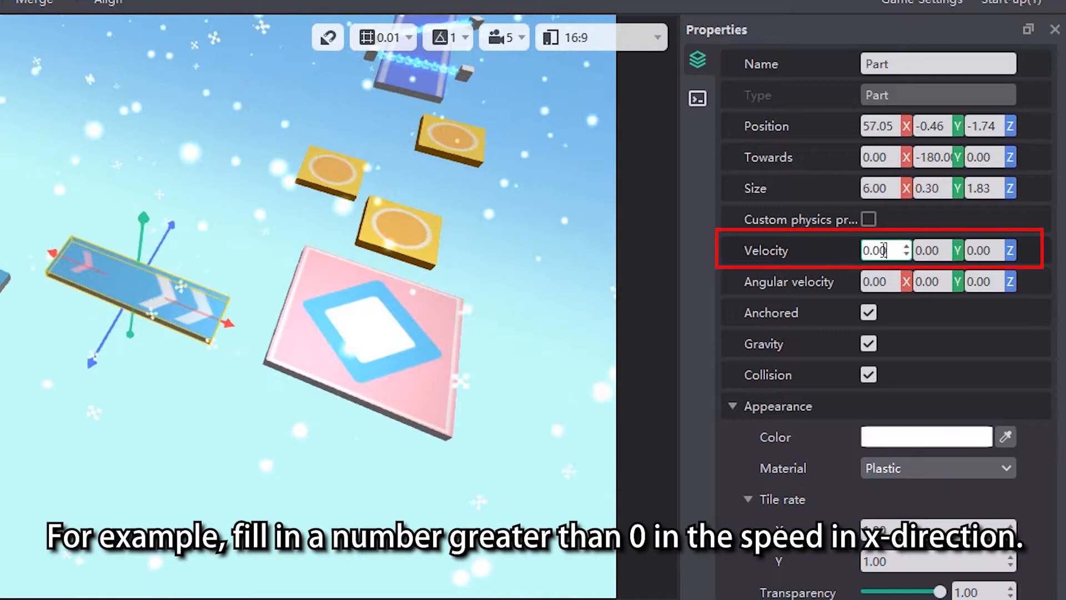
text(3.00)
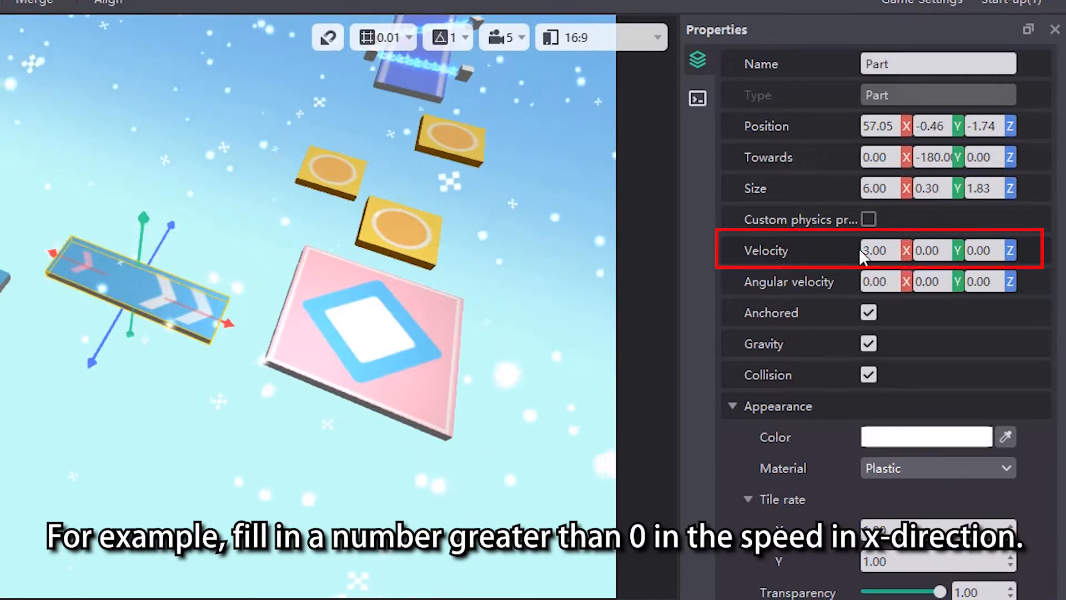
mouse_move(826, 255)
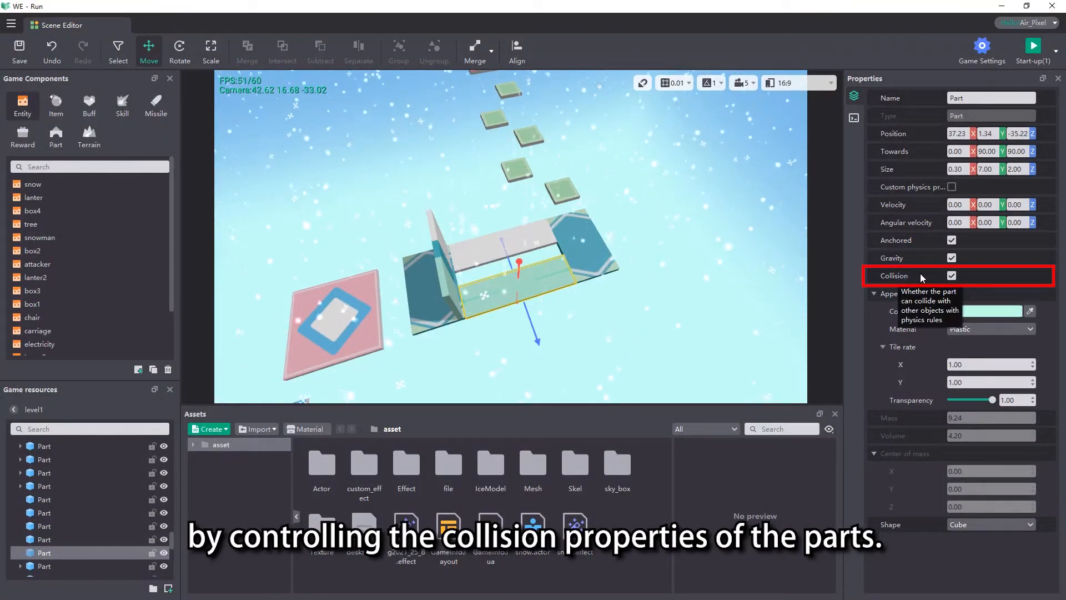
mouse_move(536, 247)
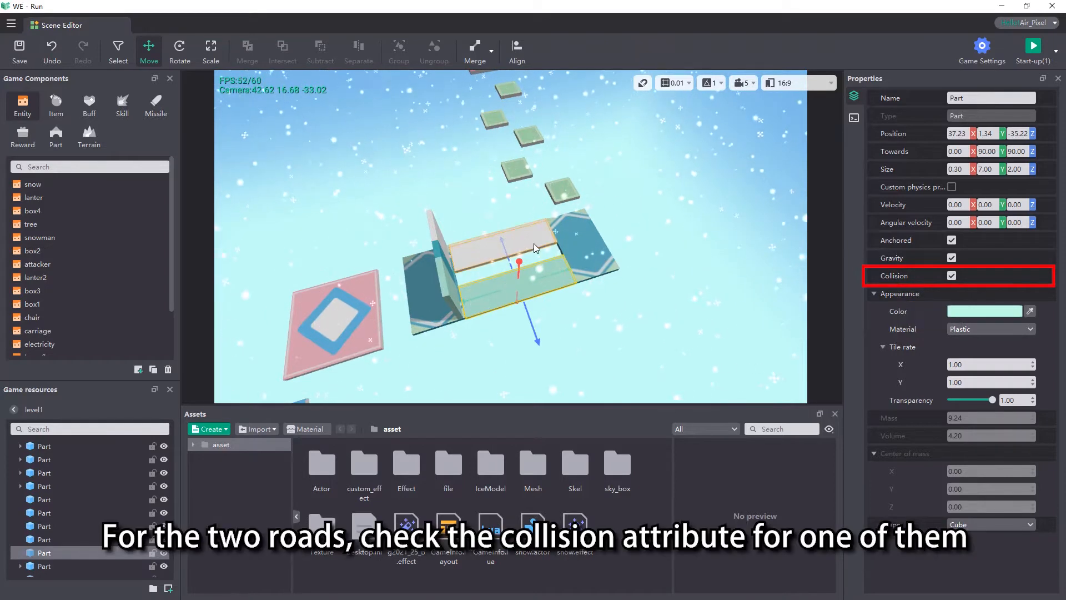
Select the white road part and toggle its Collision checkbox off.
click(951, 275)
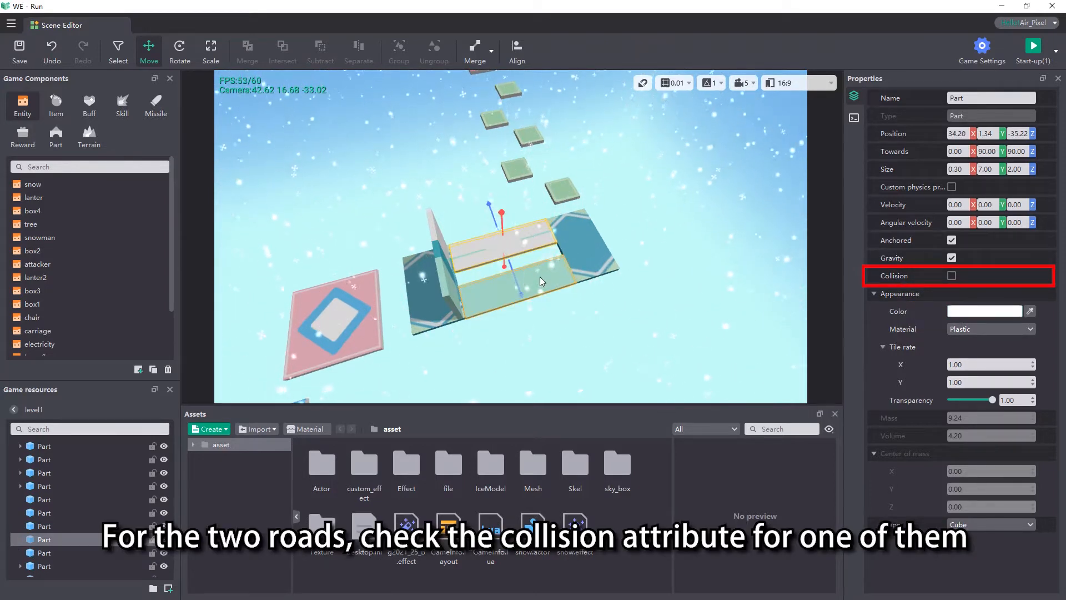
click(952, 276)
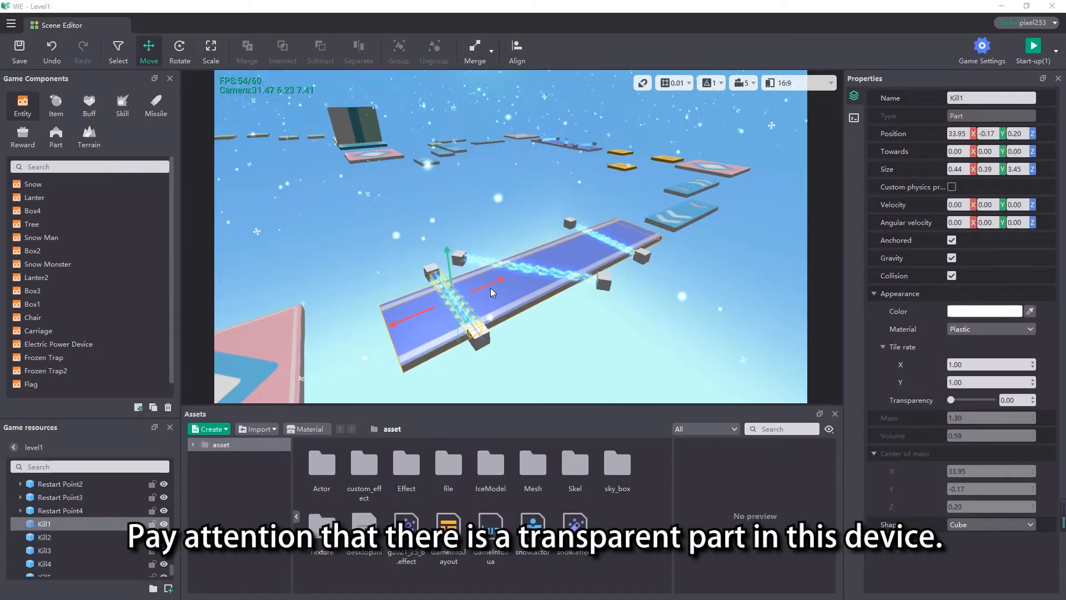
Review Kill1's death-trigger events, then slide its transparency to 1 and back to 0.
click(1033, 46)
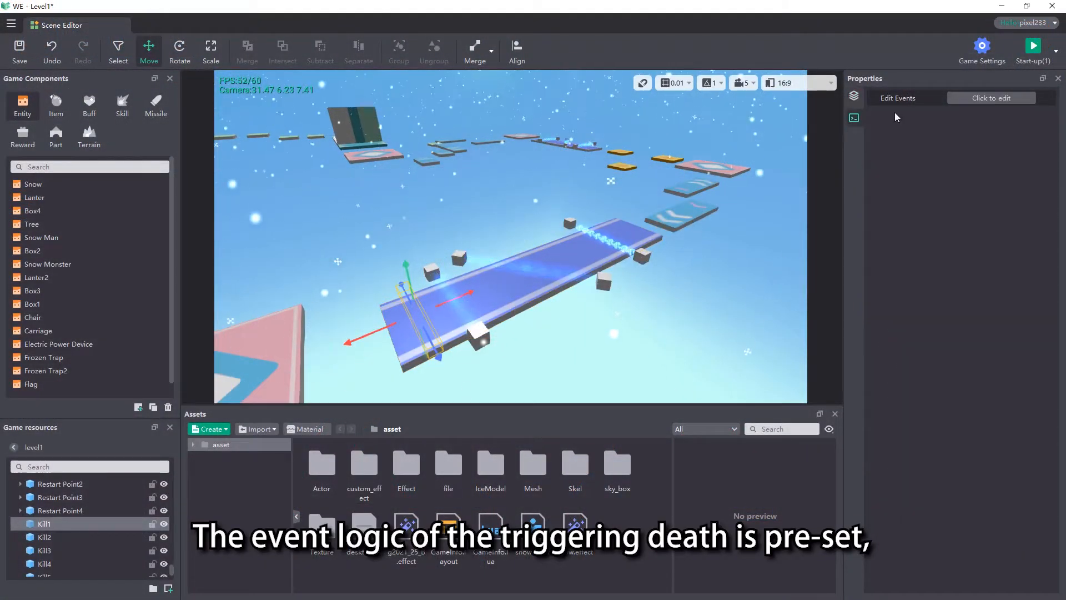
click(991, 98)
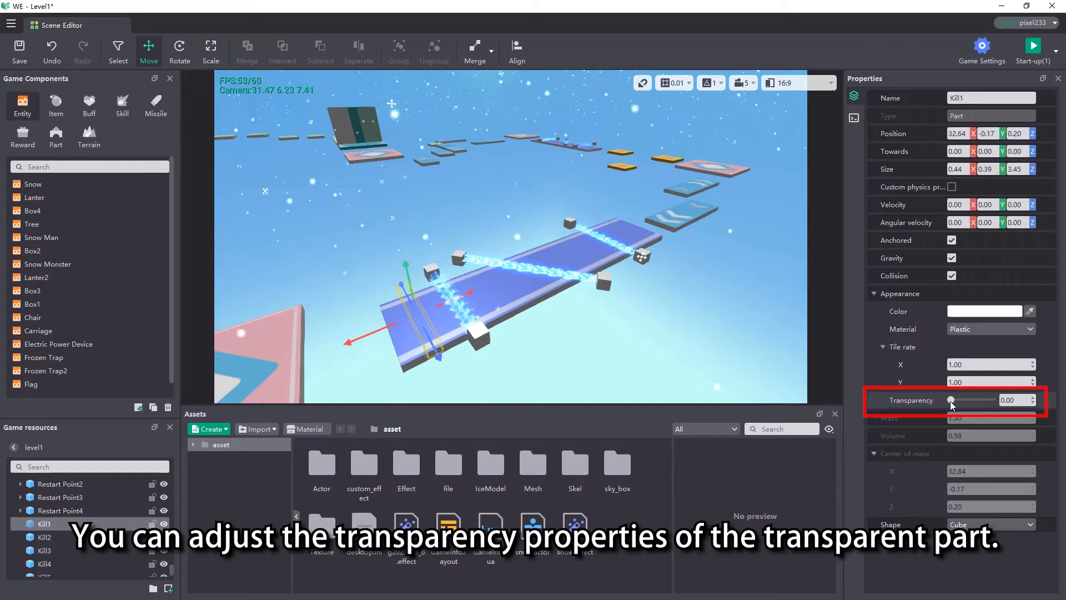
drag(951, 400, 991, 400)
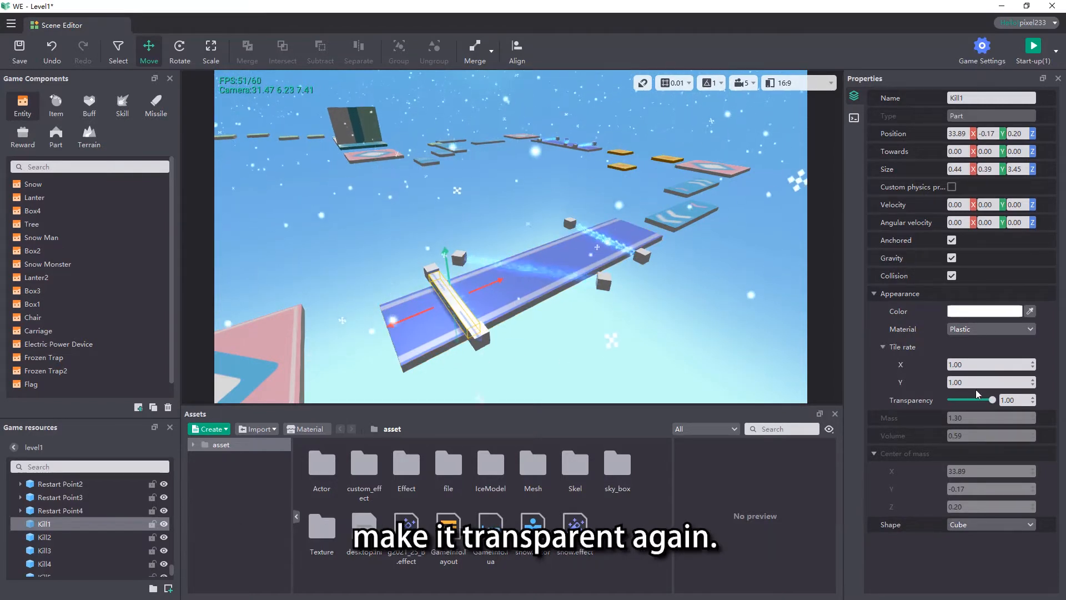
drag(990, 400, 950, 400)
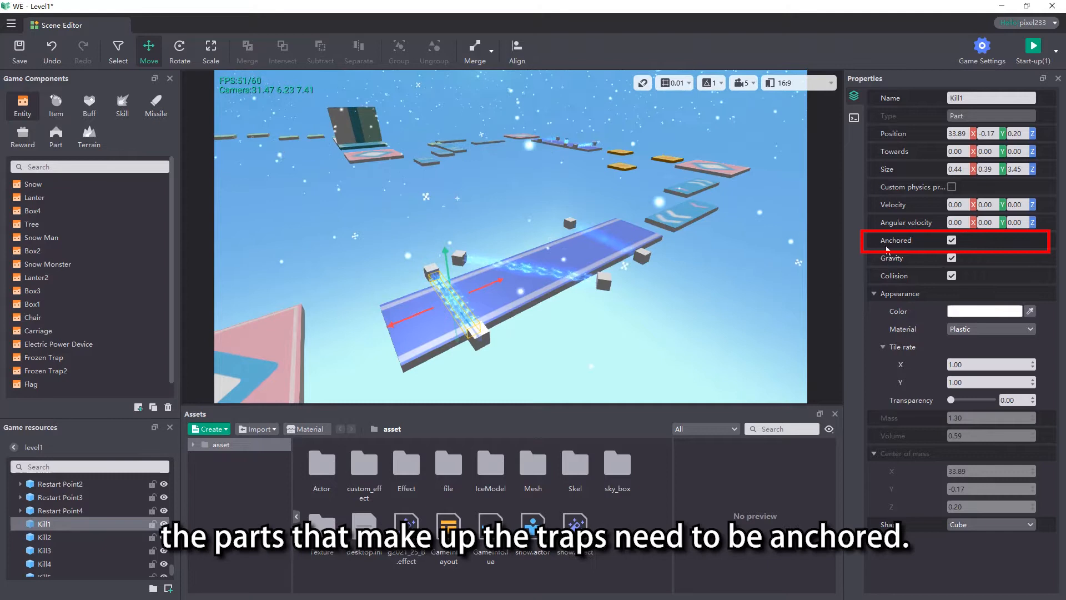
mouse_move(918, 244)
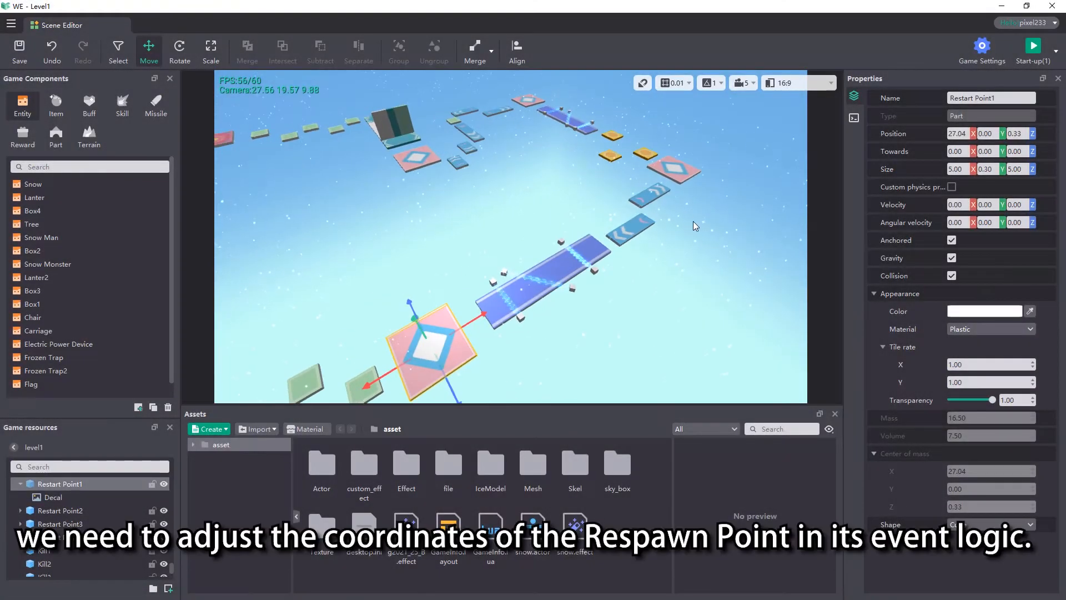
Review Restart Point1's event logic, then bring up a respawn point's context menu.
click(60, 524)
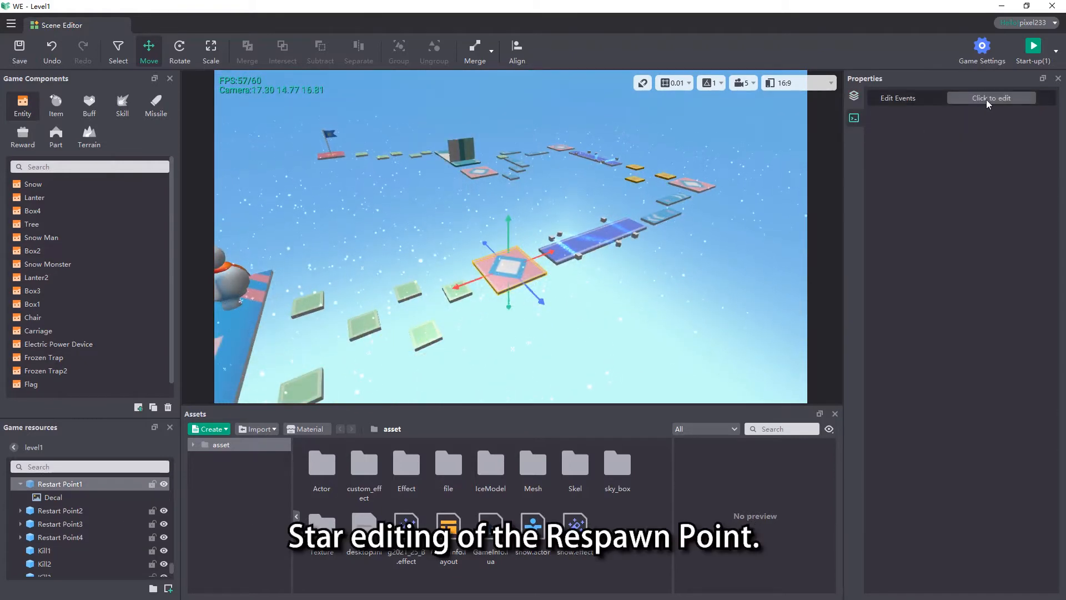
click(992, 97)
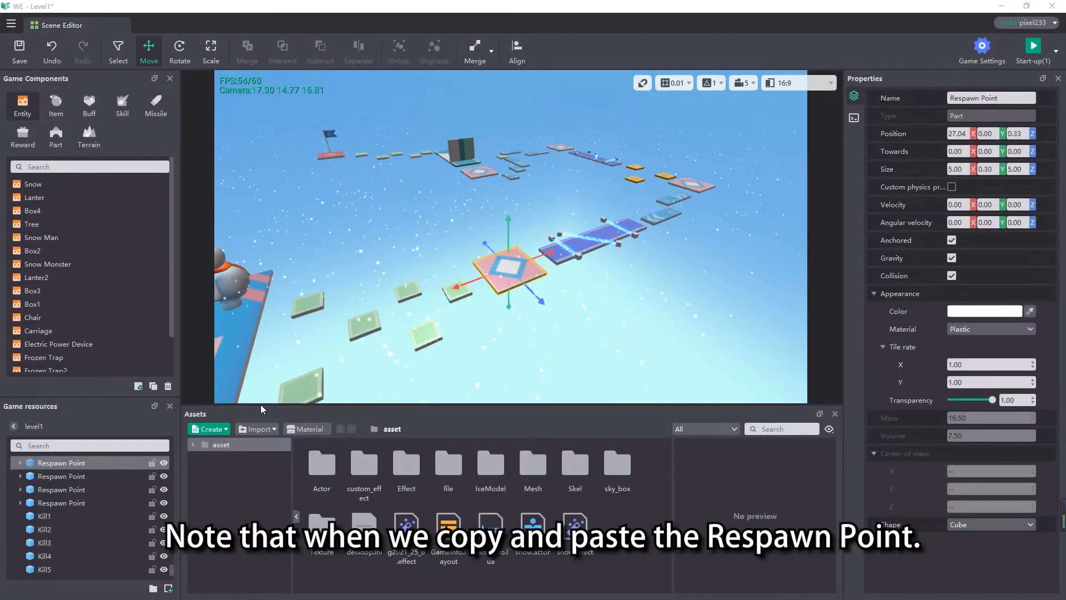
right_click(61, 462)
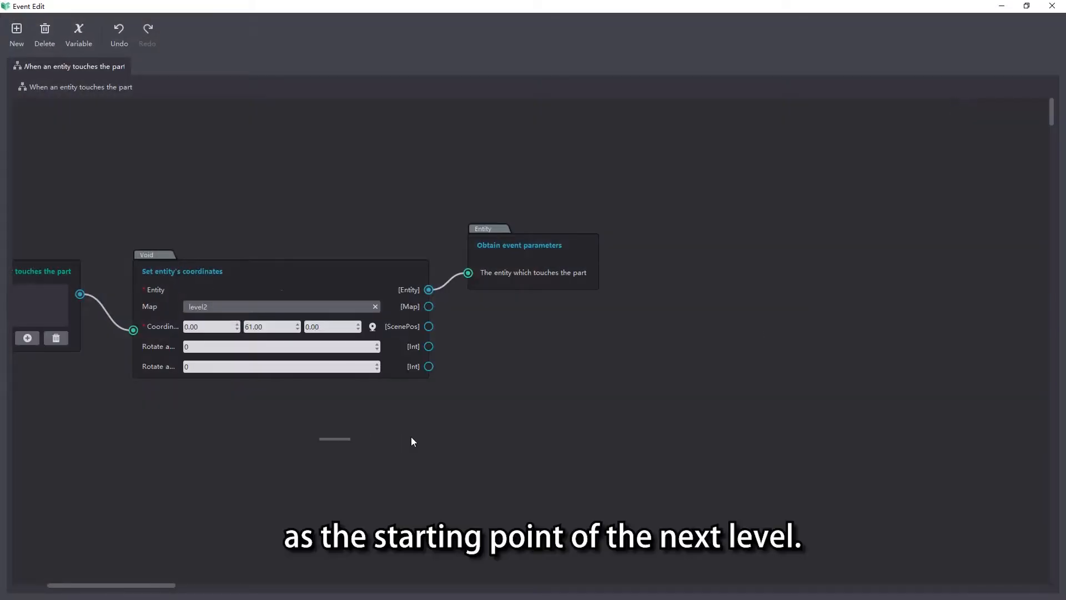
Point the touch event's Set entity's coordinates node to level2 at 0, 61, 0.
click(279, 306)
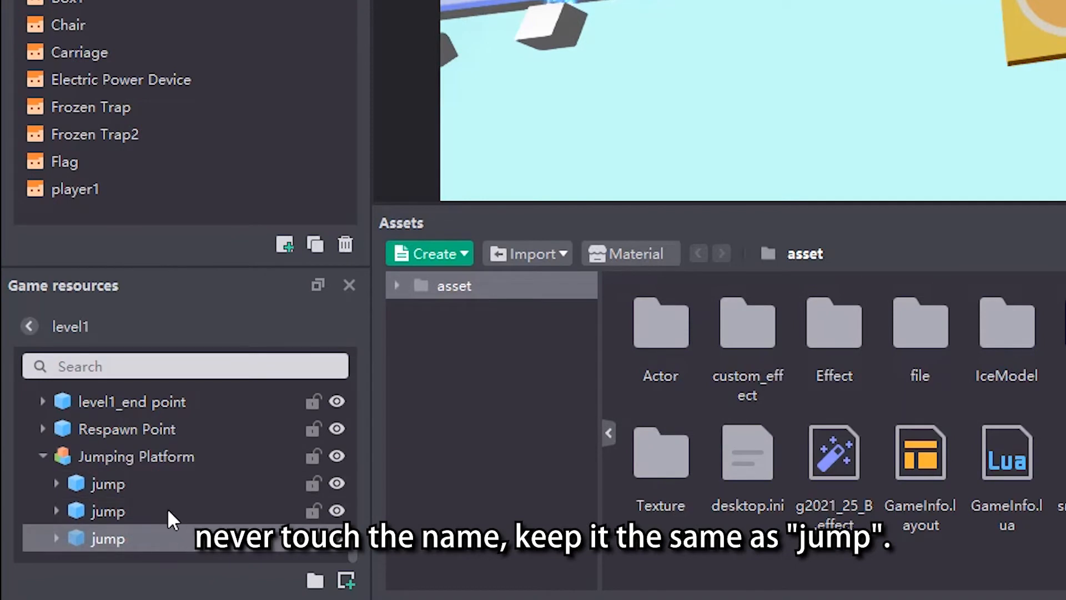
Select one of the three jump parts under Jumping Platform, leaving its name unchanged.
click(108, 484)
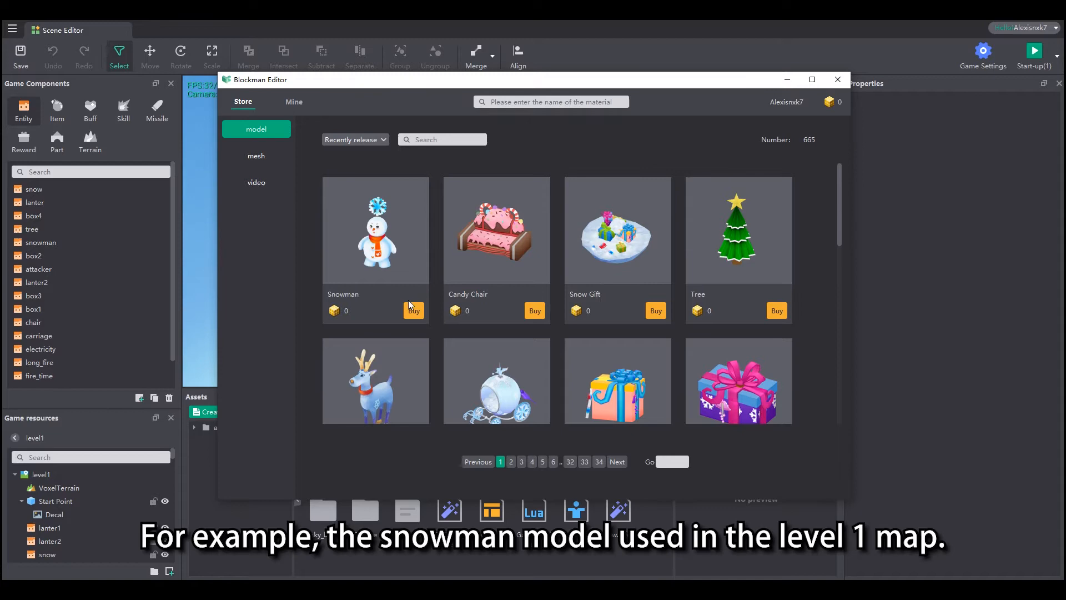
Buy the free Snowman model and confirm the Tip dialog.
click(412, 310)
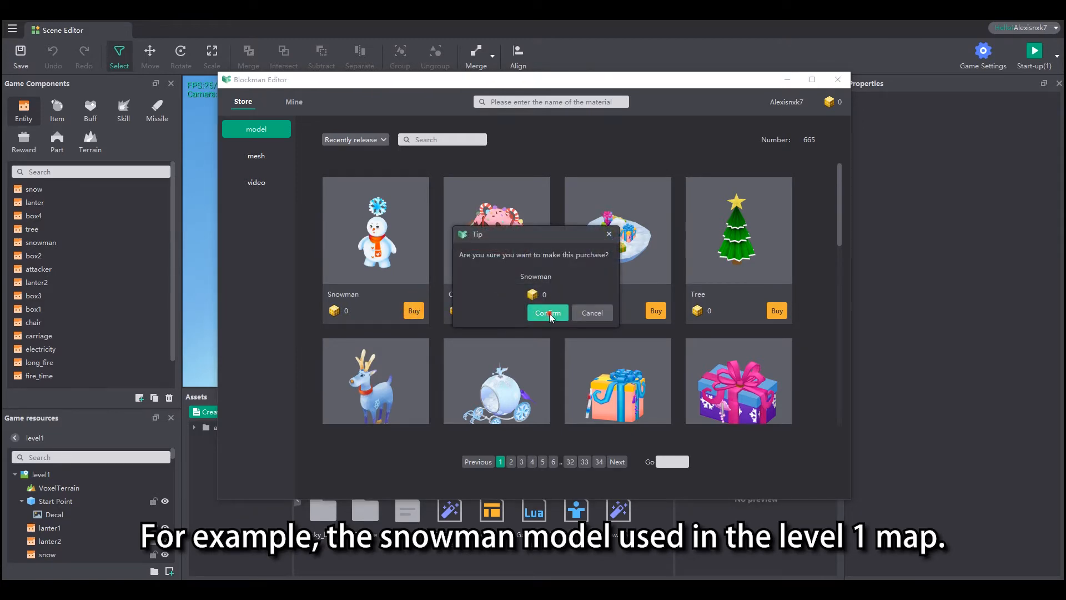
click(547, 313)
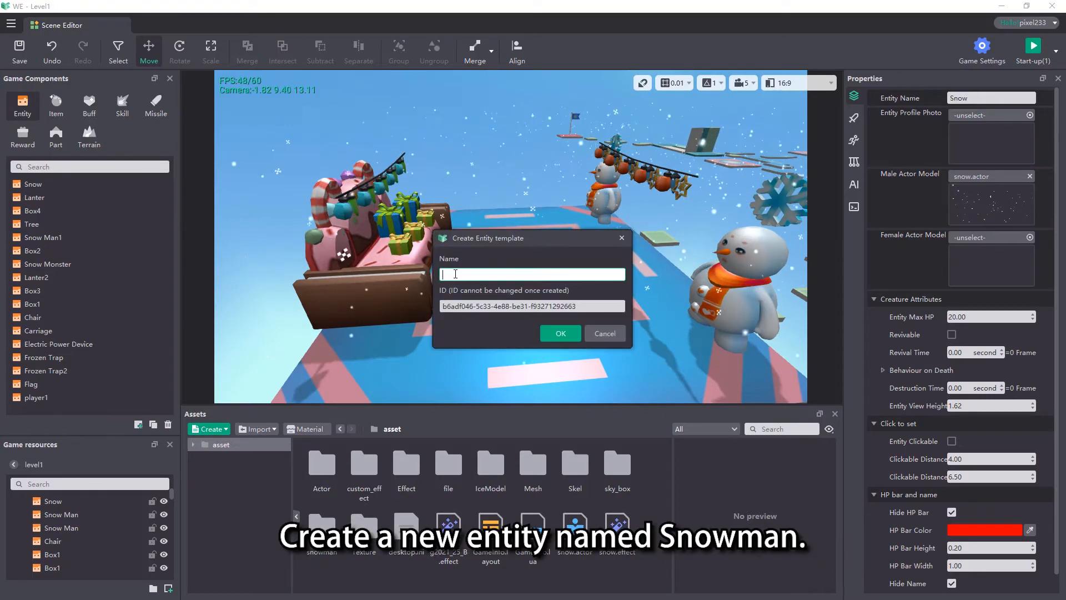
Create the 'Snow' entity template and replace its male actor model with snowman.actor.
text(Snow)
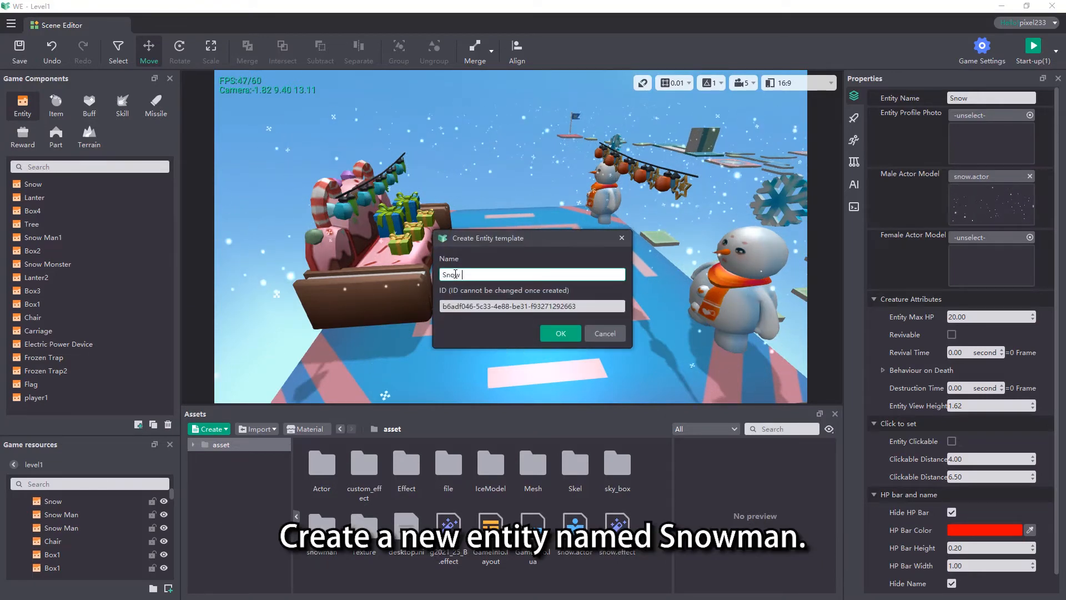
click(559, 334)
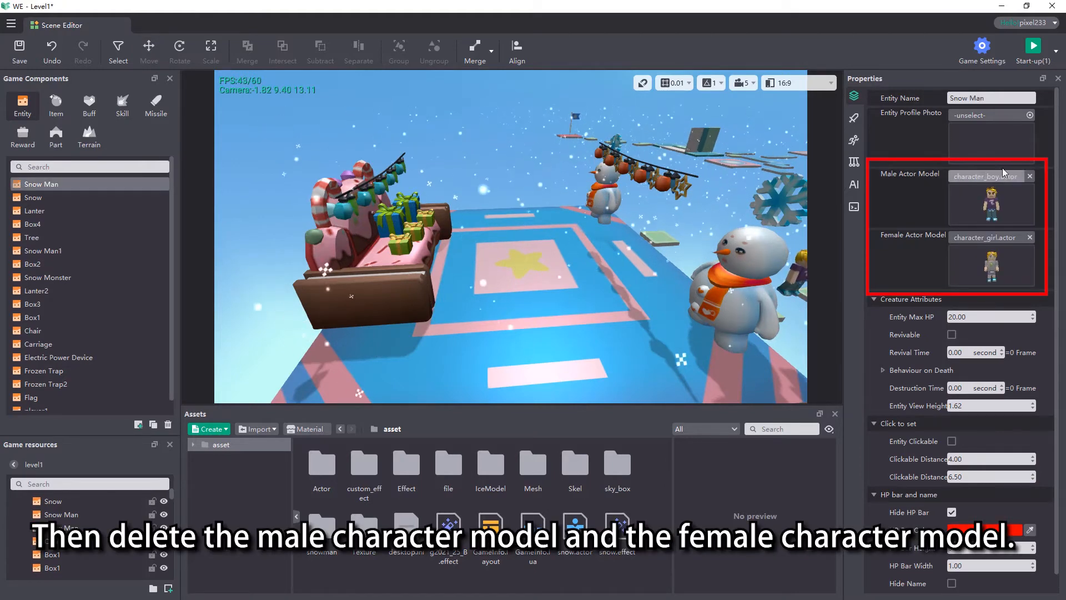
click(1029, 176)
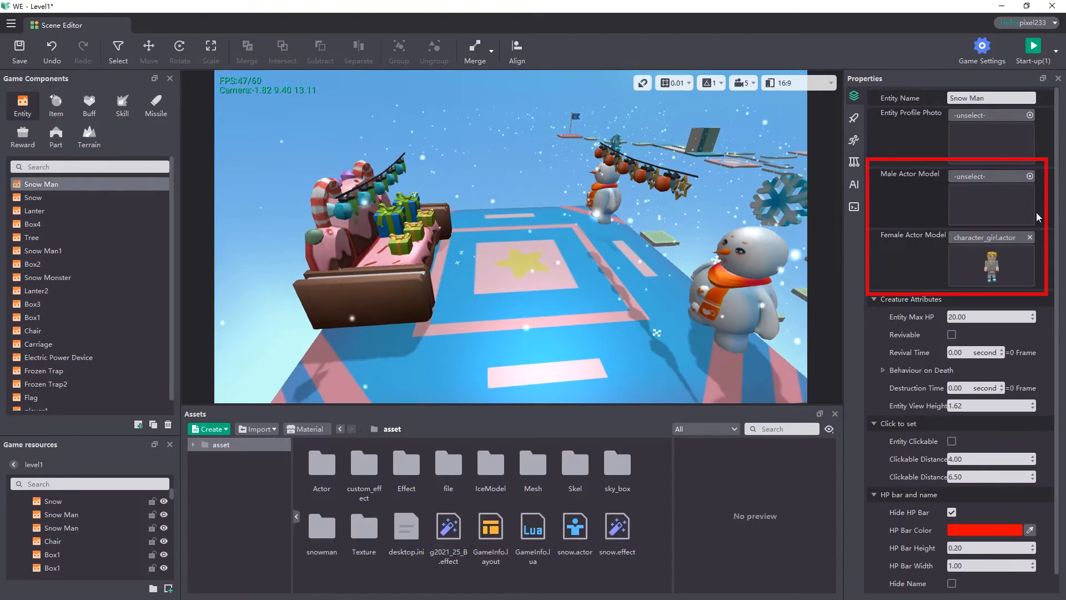
click(1033, 237)
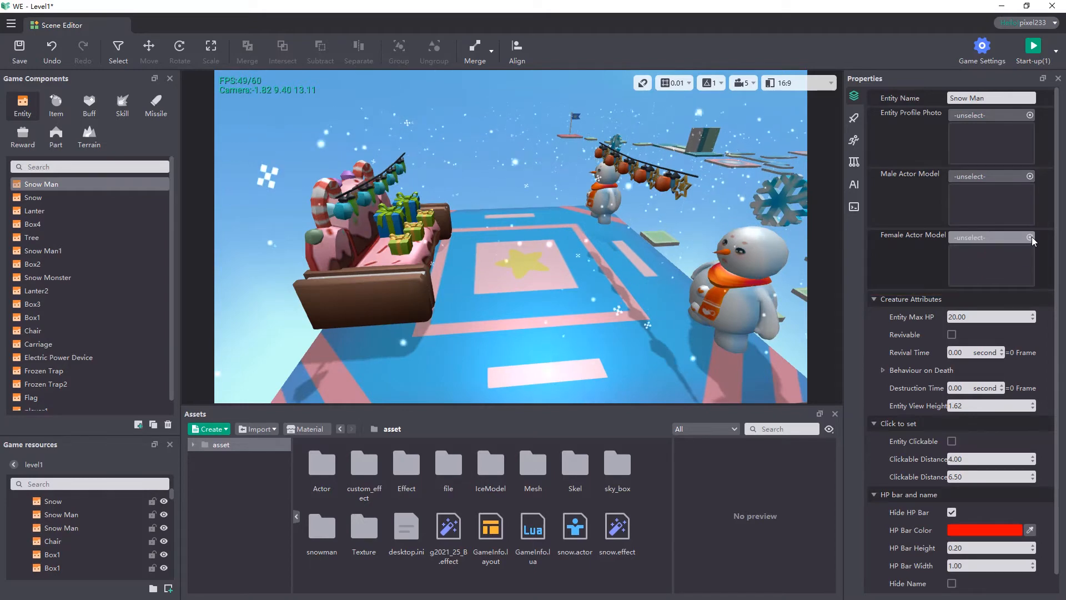
click(1029, 176)
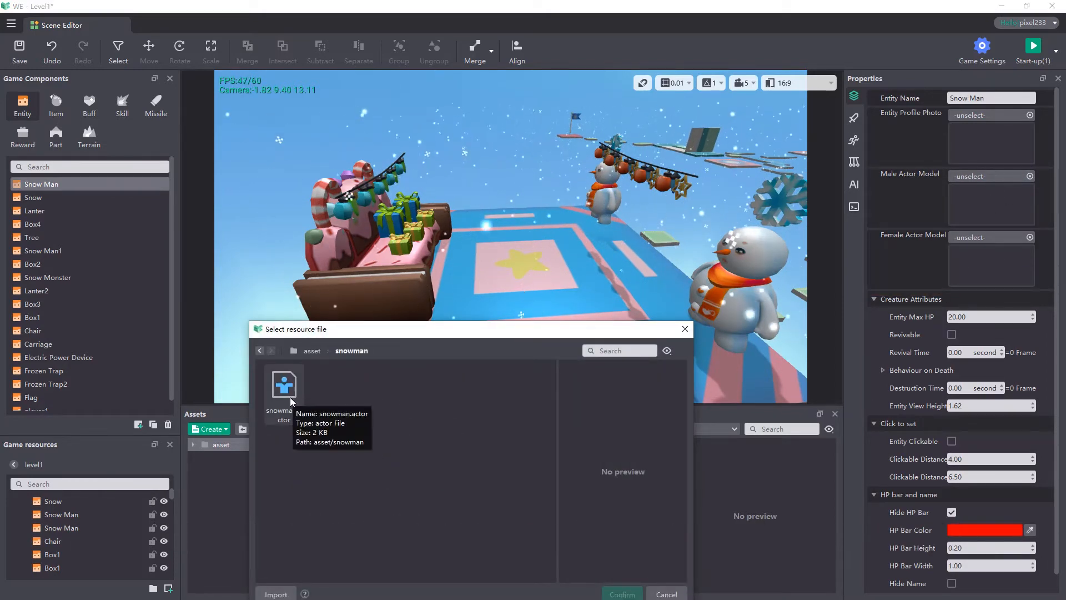
click(284, 382)
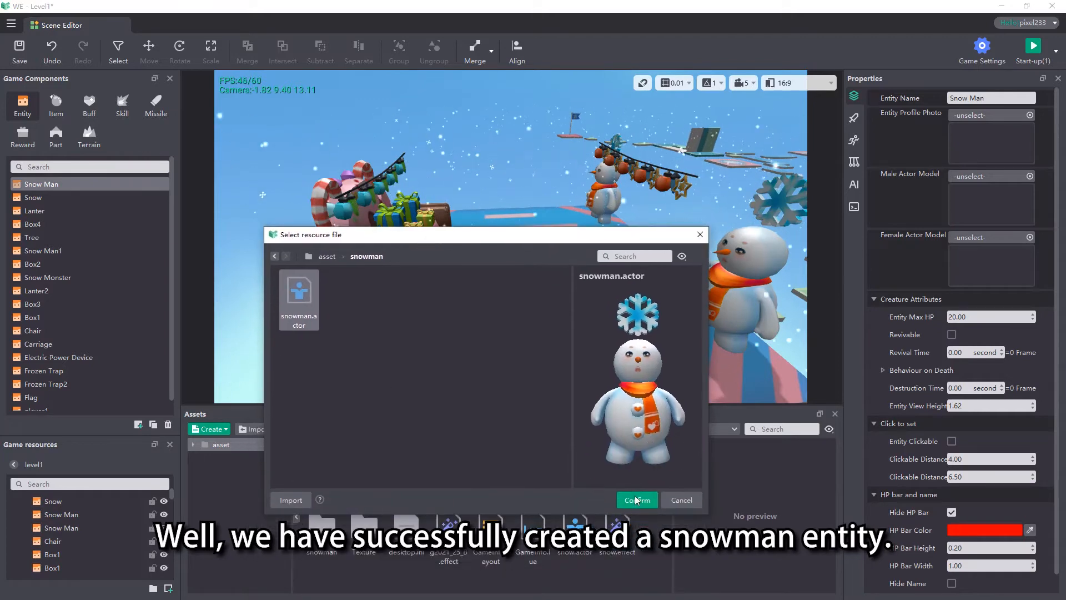
click(636, 500)
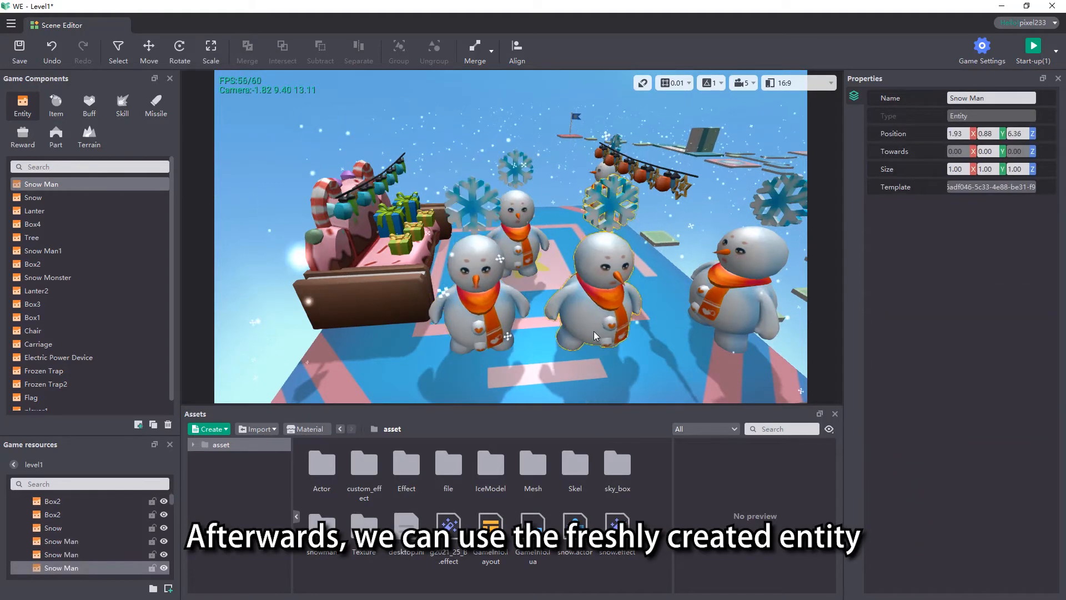
Reposition a placed snowman with the Move tool and enable its collision.
click(148, 51)
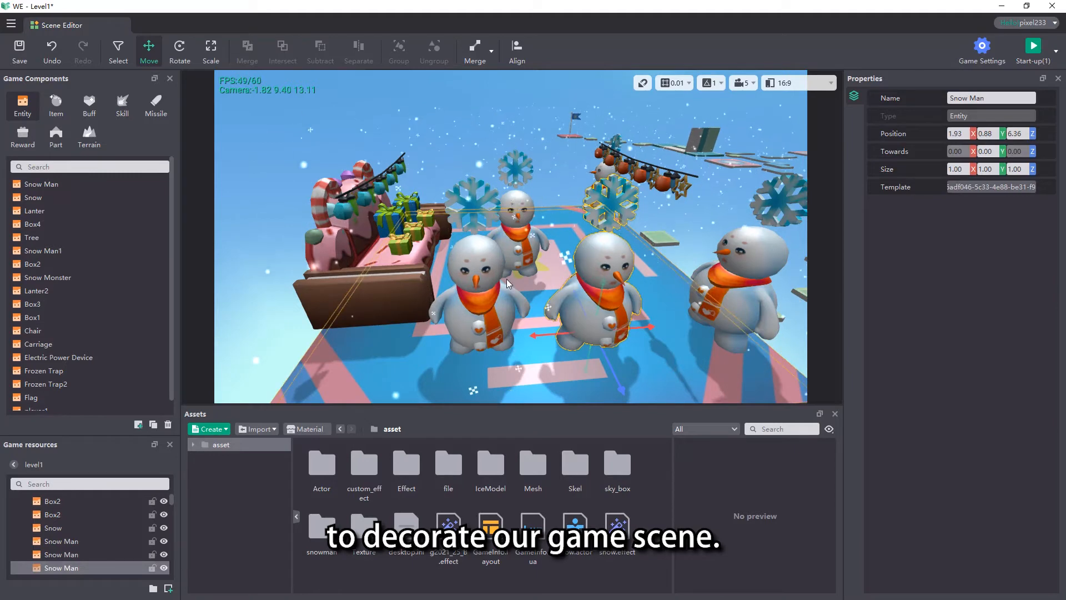
click(40, 183)
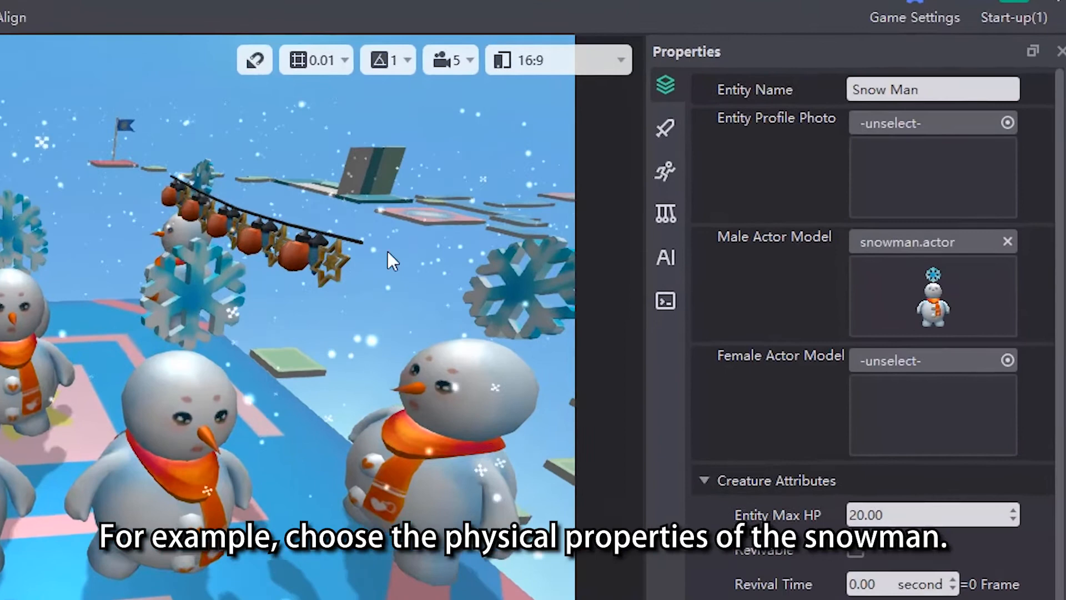
mouse_move(666, 214)
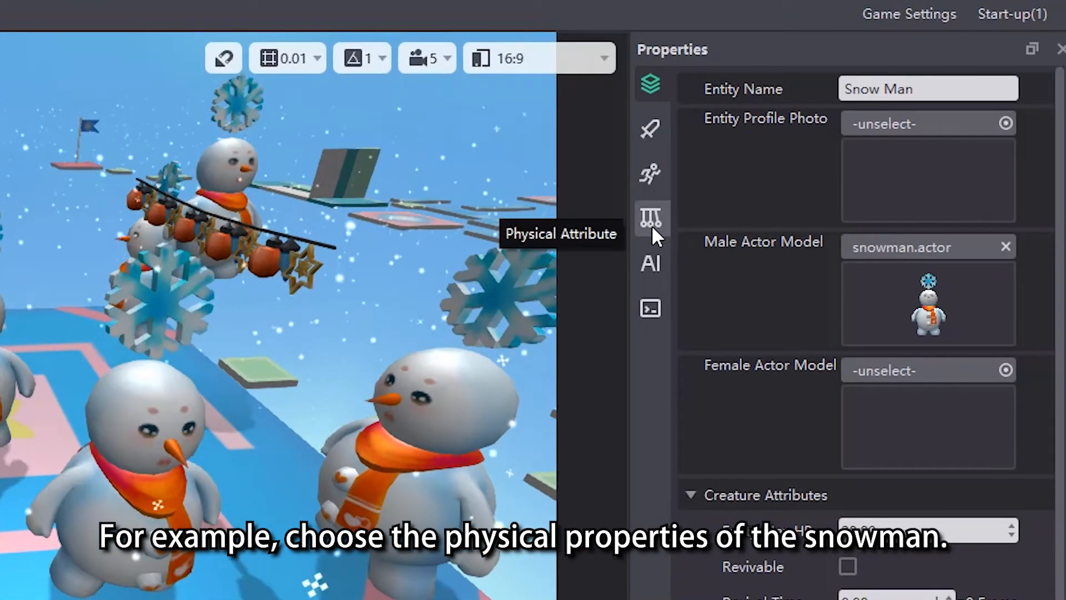
click(651, 219)
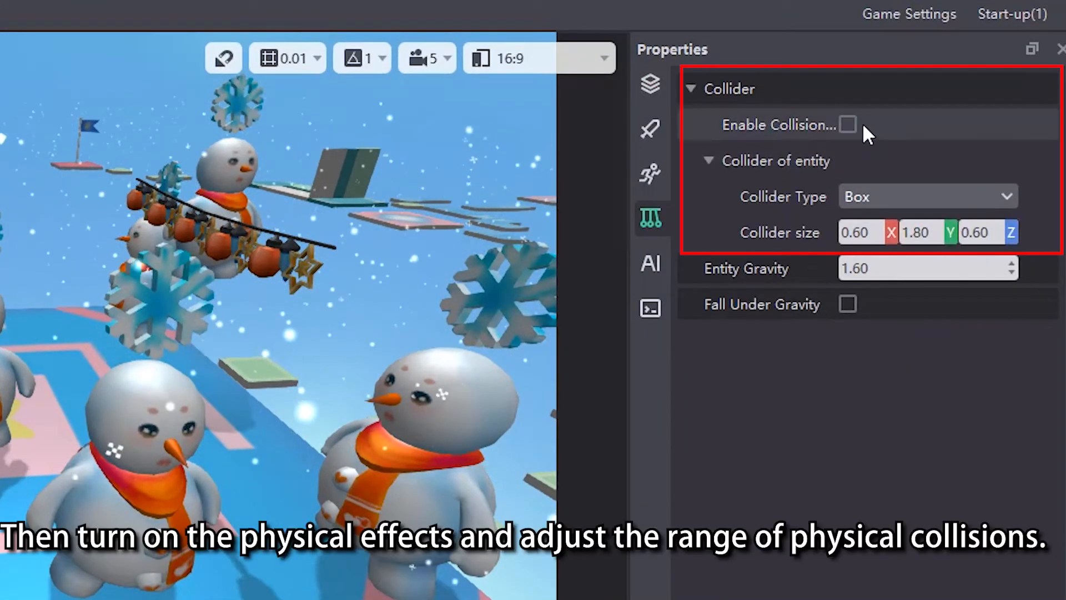
click(847, 124)
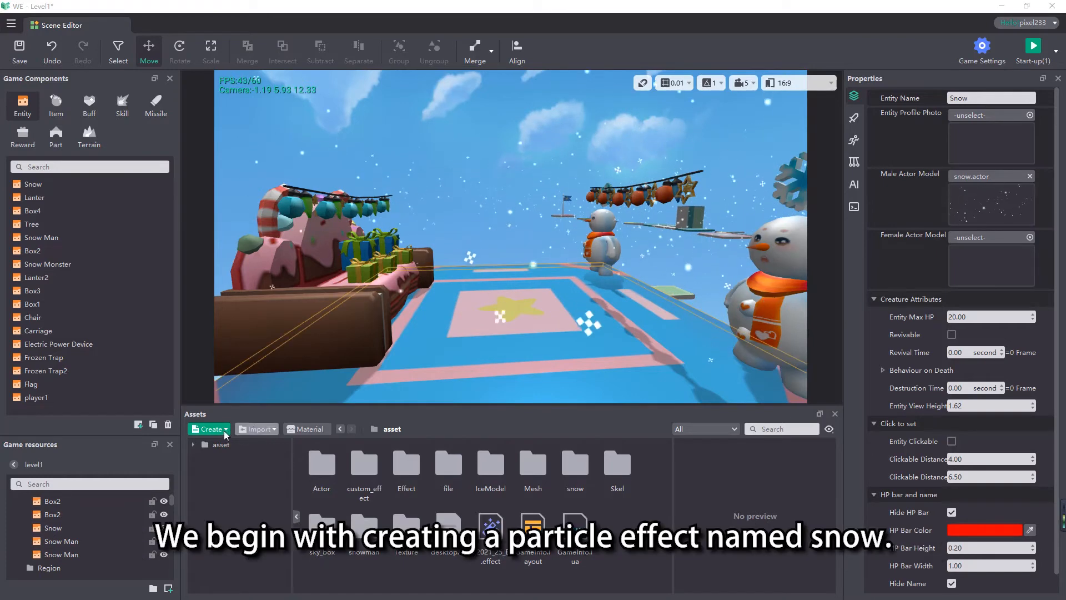
Create a new effect asset named snow and open snow.effect for editing.
click(207, 428)
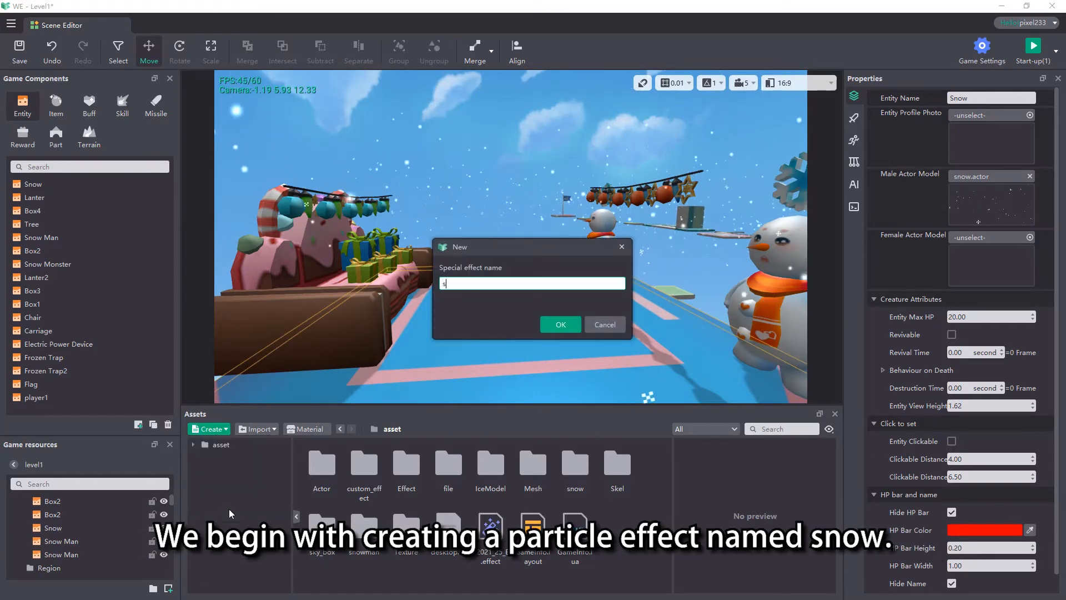
click(560, 324)
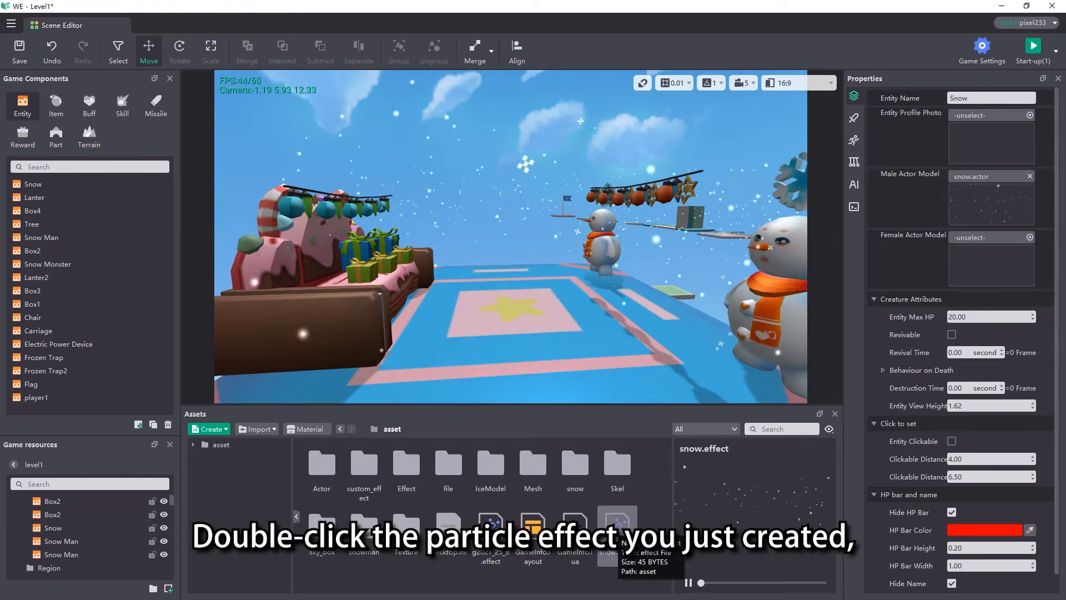
double_click(615, 527)
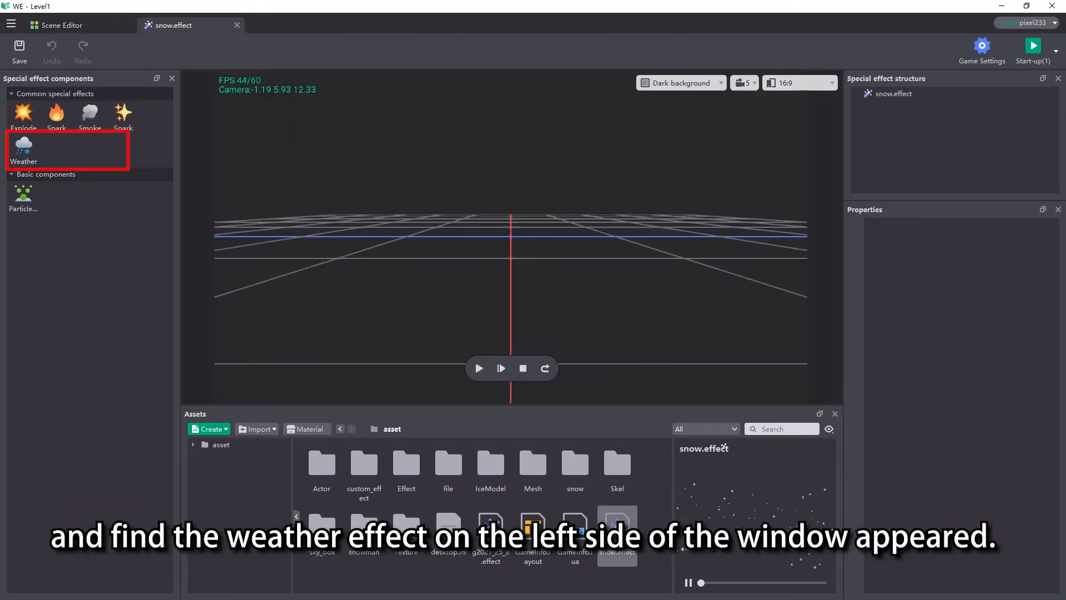
mouse_move(23, 144)
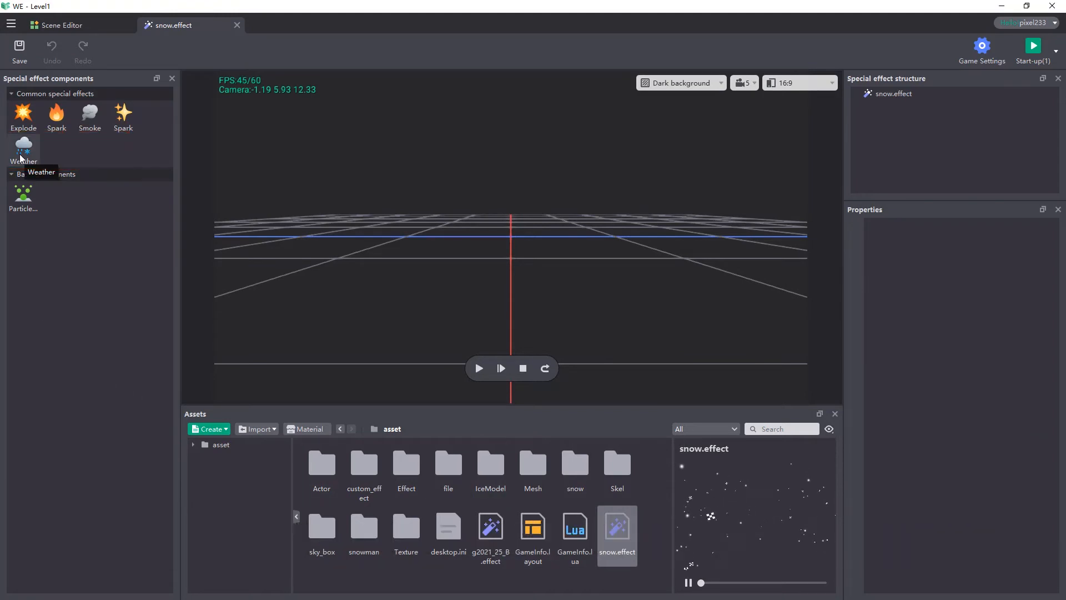
Add a Weather component set to Snowy with snow grain size lowered to 0.82.
drag(23, 145, 490, 238)
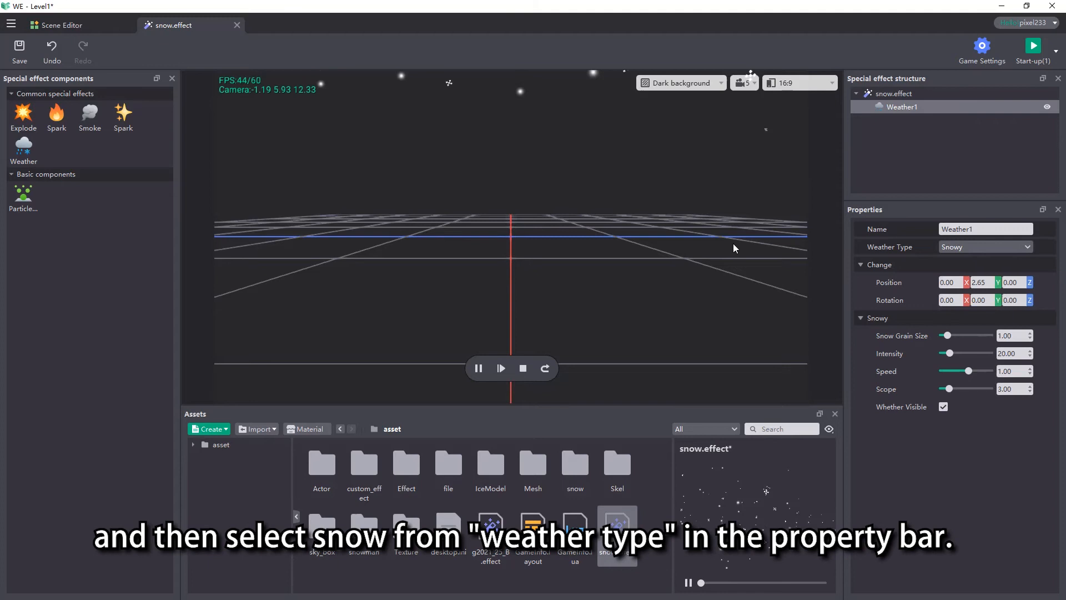
click(985, 247)
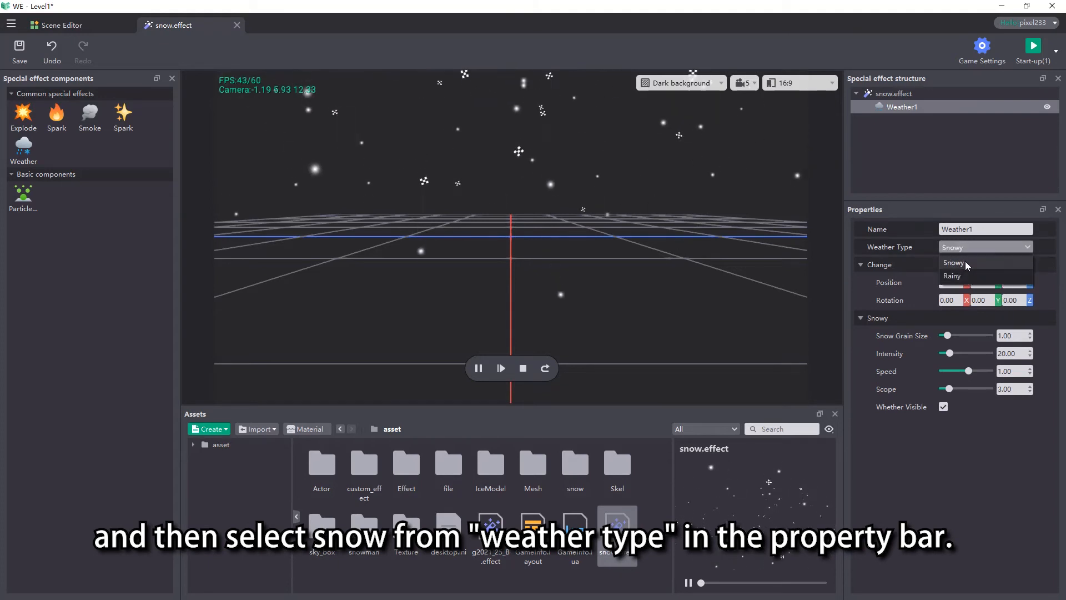
click(954, 263)
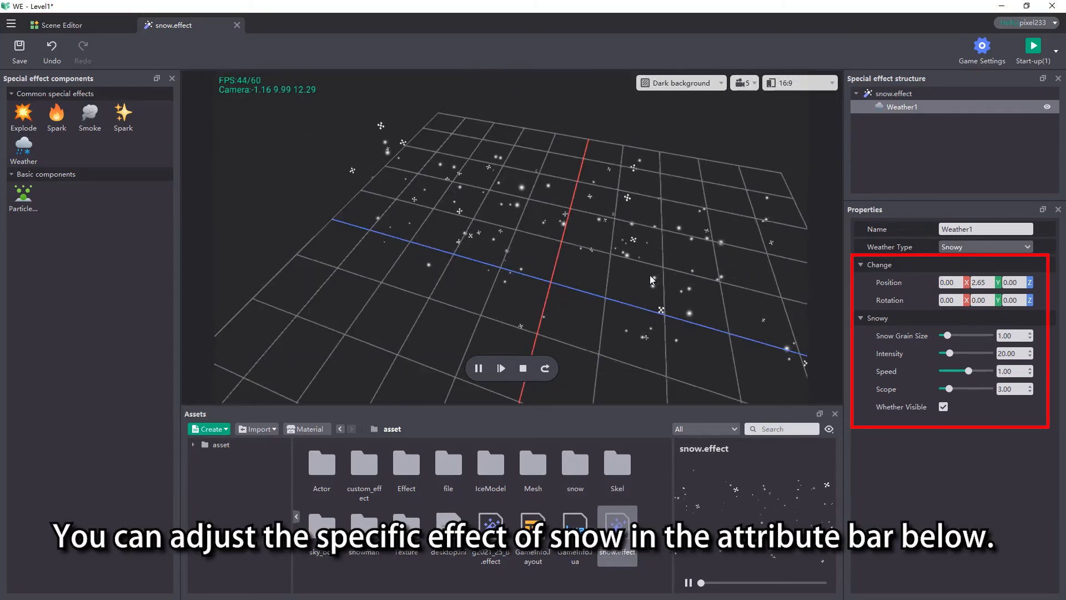
drag(965, 335, 945, 336)
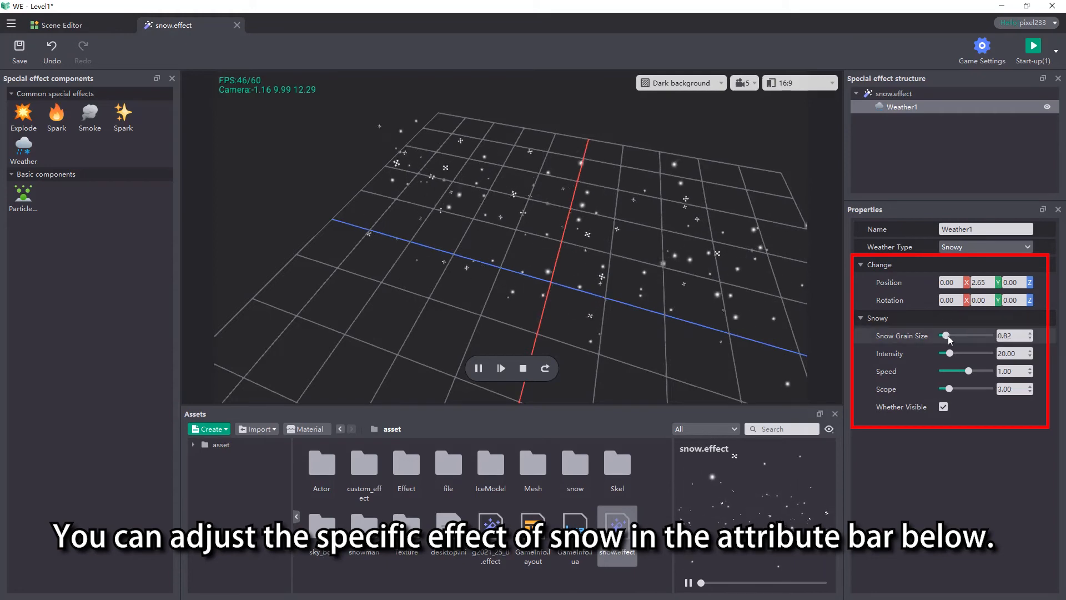
drag(950, 353, 971, 353)
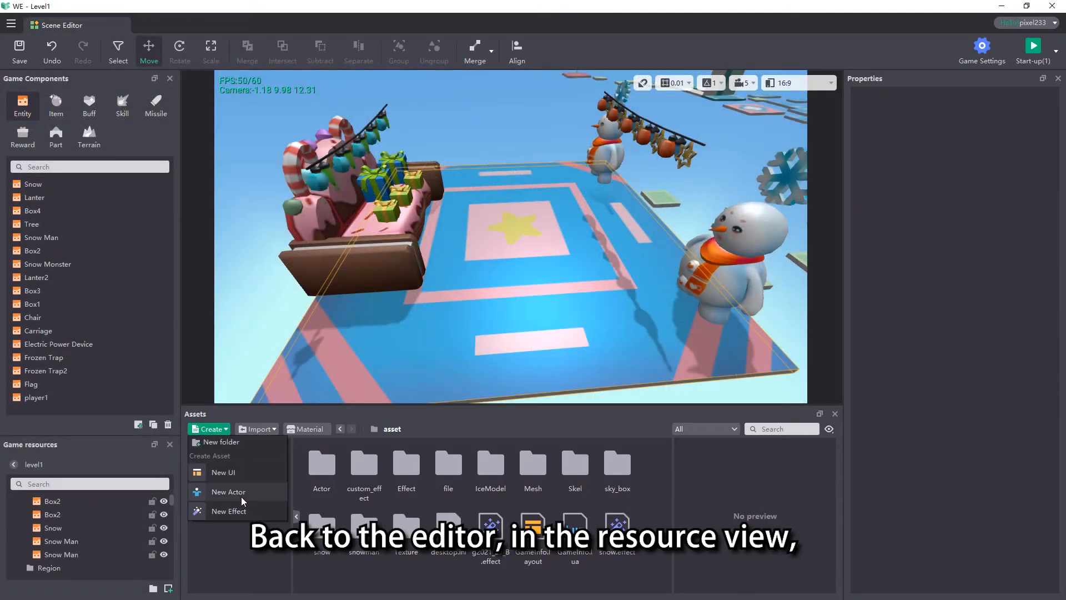
Create a new actor named snow using a chosen skeleton.
click(228, 492)
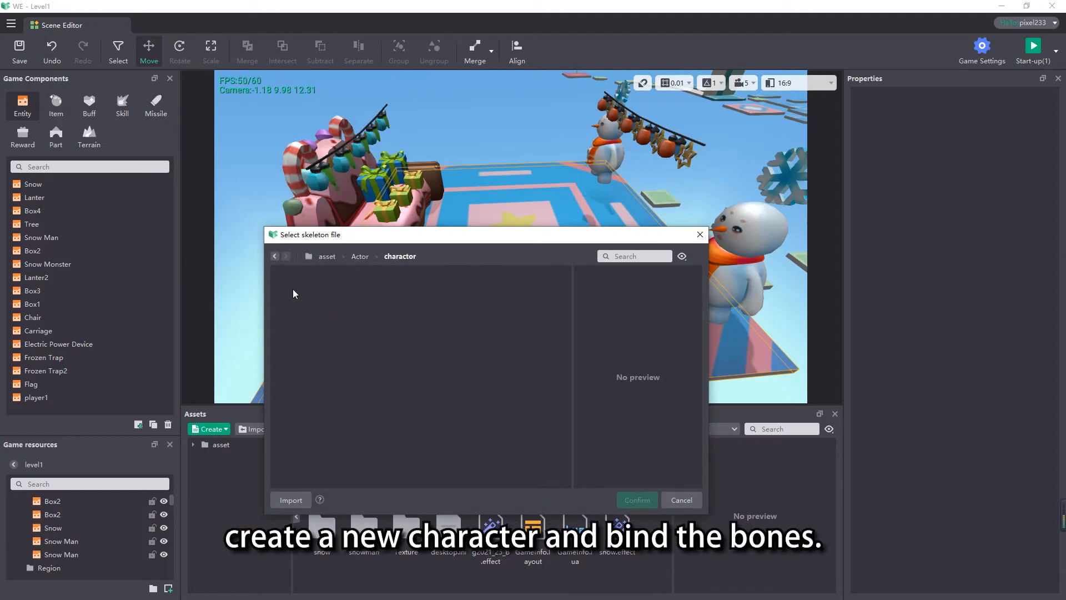
click(341, 289)
text(snow)
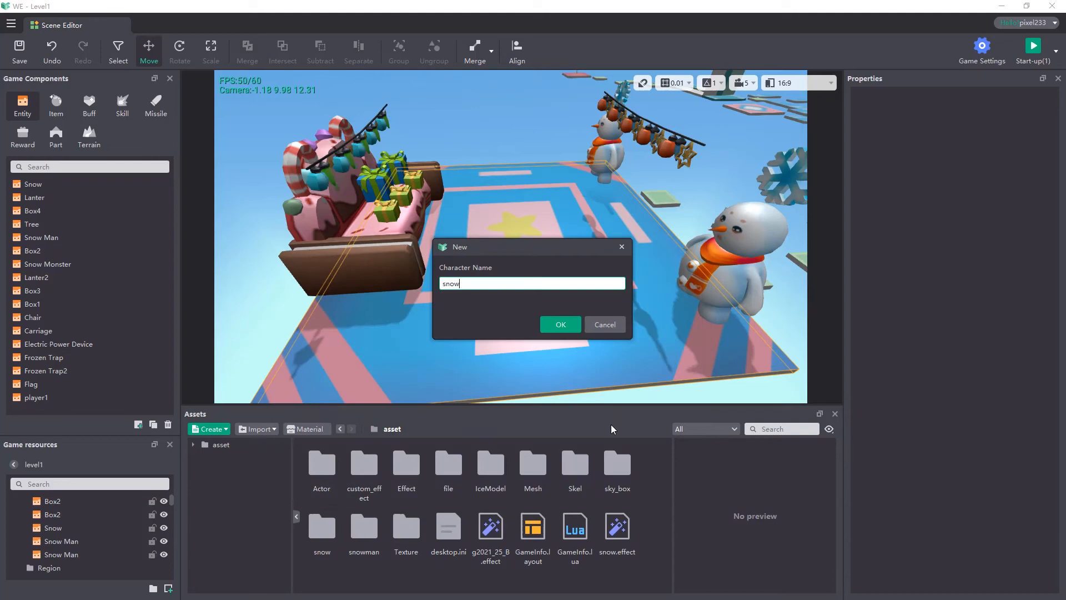
click(559, 325)
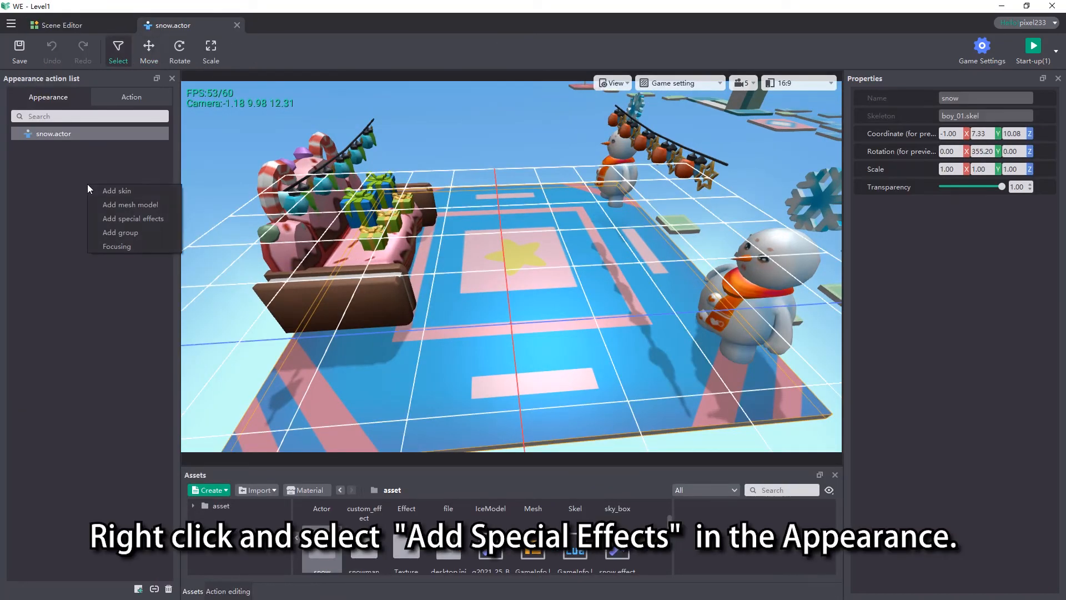
Attach snow.effect as the snow actor's special effect, then create a snow entity.
click(133, 218)
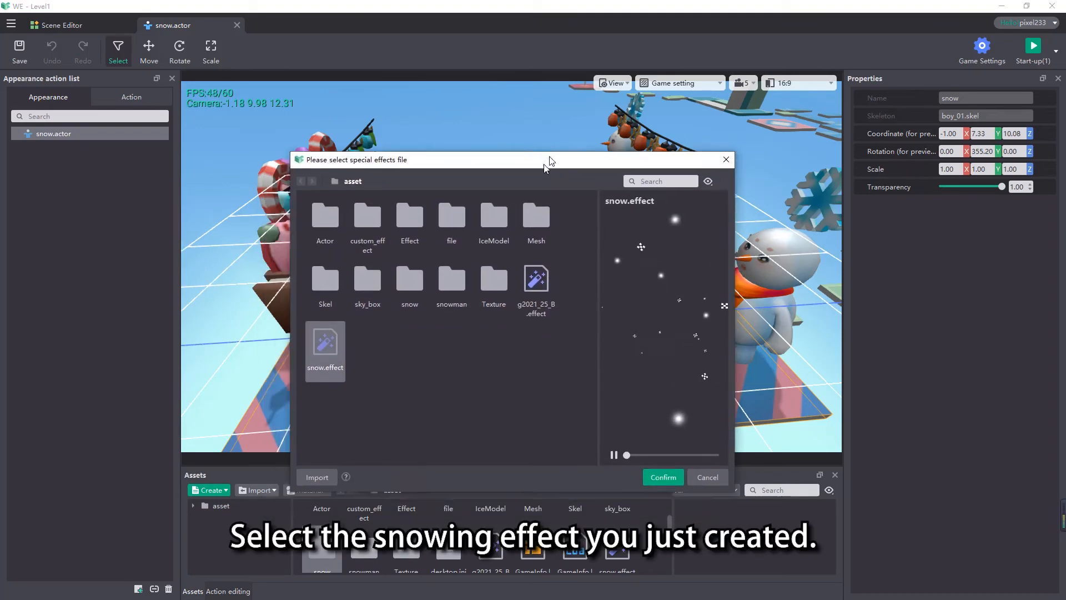
click(662, 476)
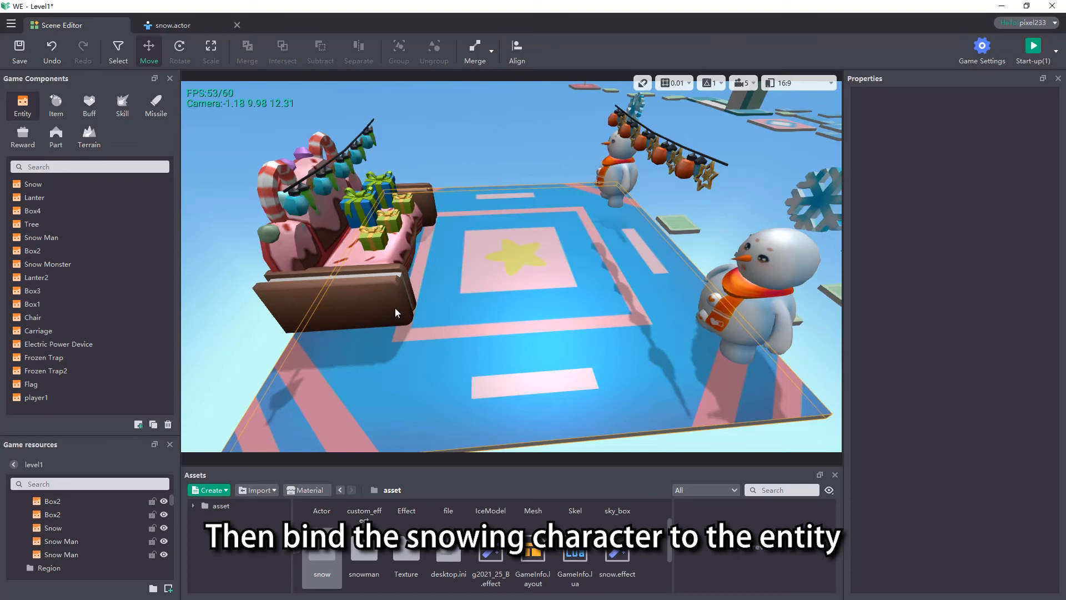
click(33, 185)
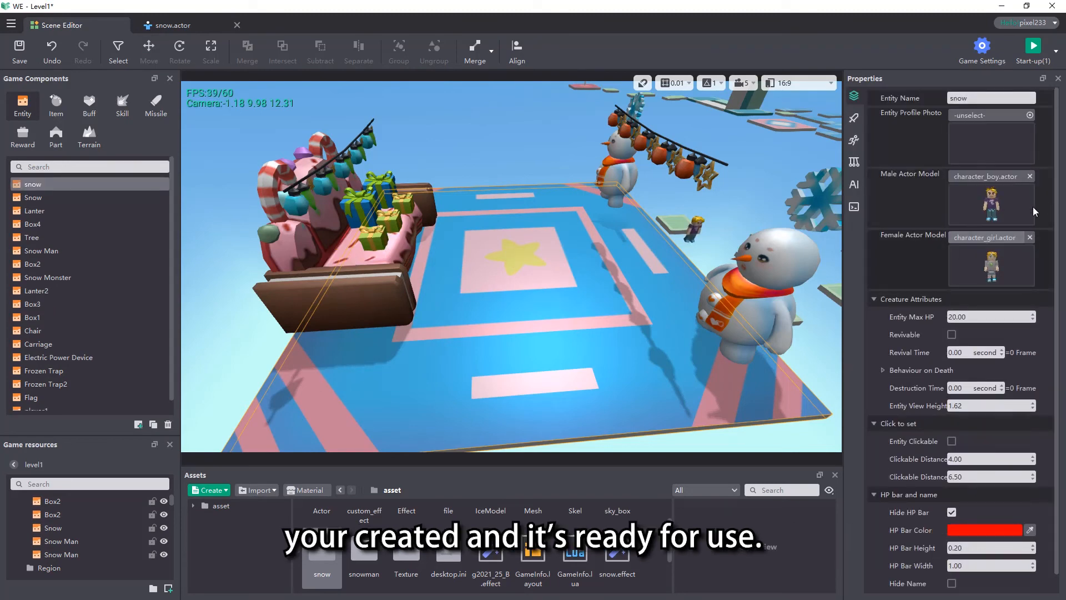